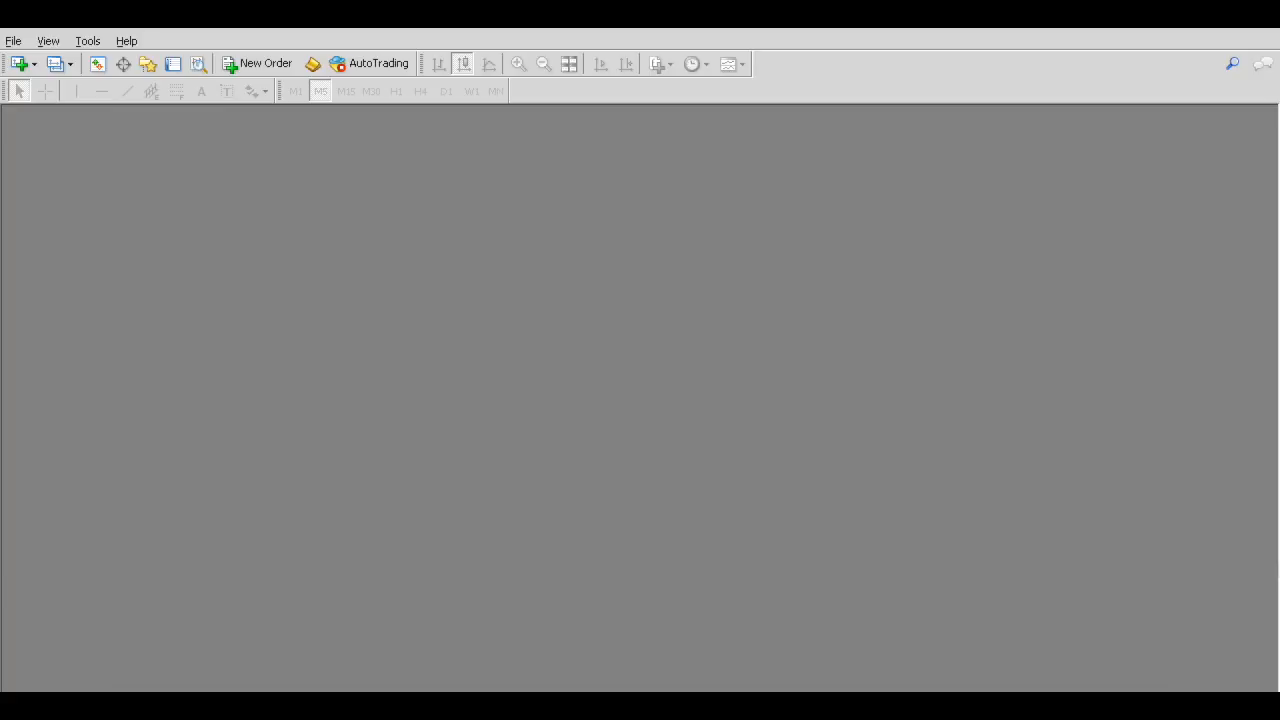
{"action": "mouse_move", "coordinate": [1218, 525]}
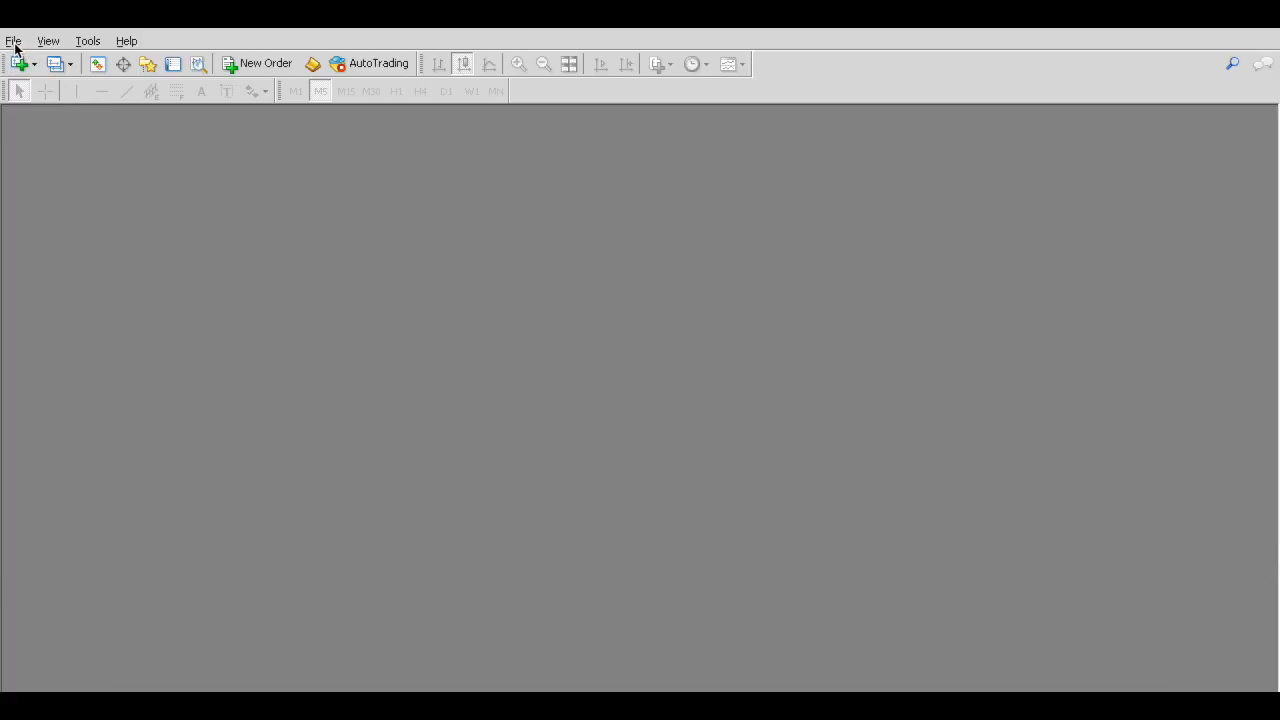
Step: Show the MetaTrader 4 File menu with its Open Data Folder option
{"action": "left_click", "coordinate": [13, 41]}
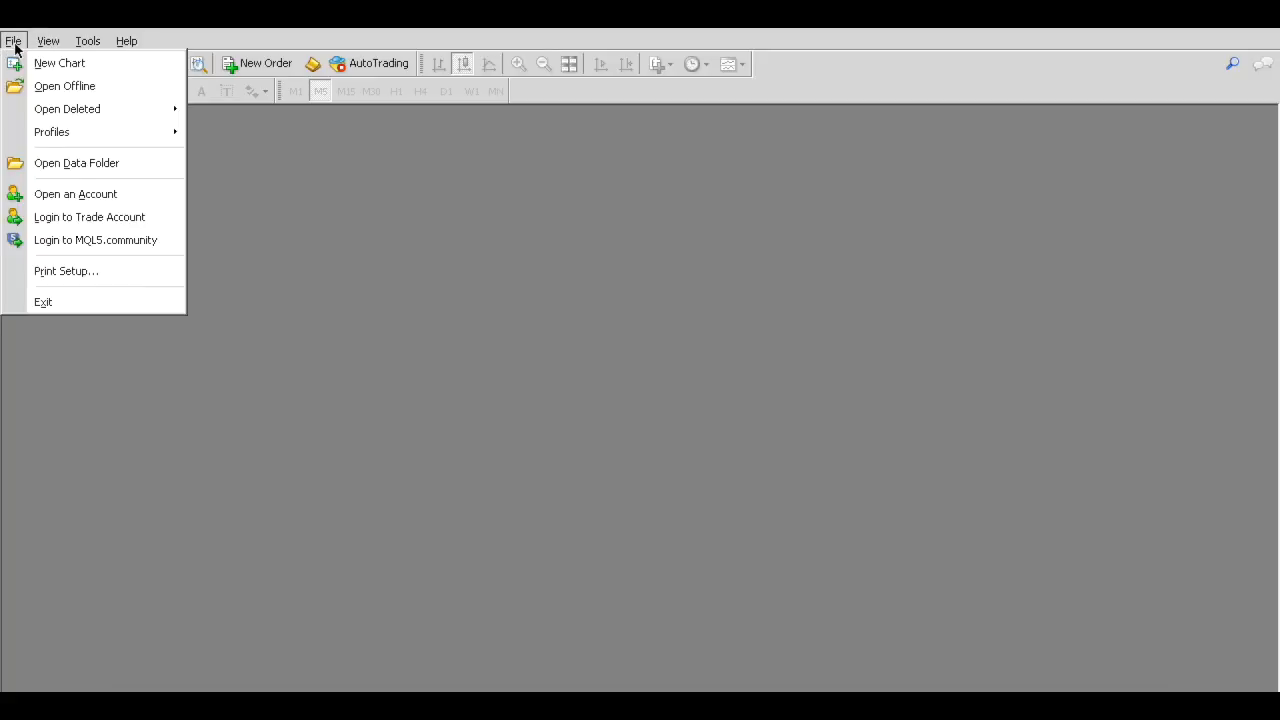
{"action": "mouse_move", "coordinate": [76, 163]}
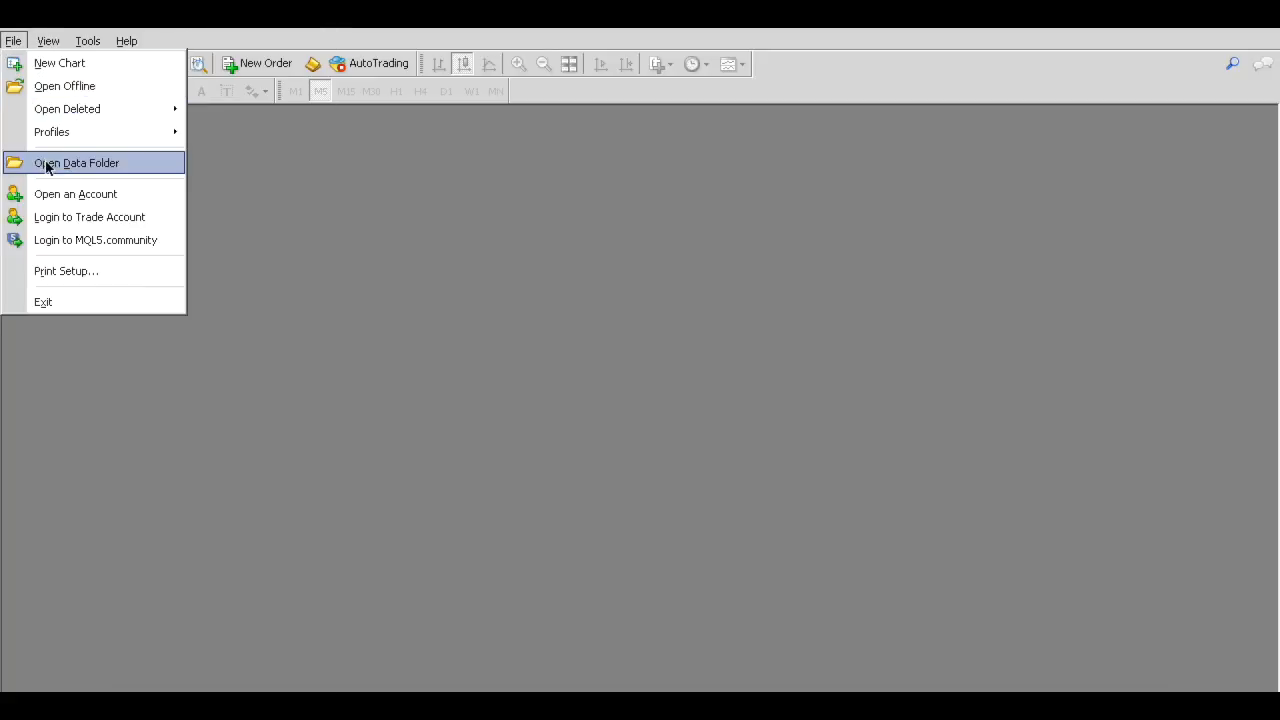
{"action": "left_click", "coordinate": [76, 163]}
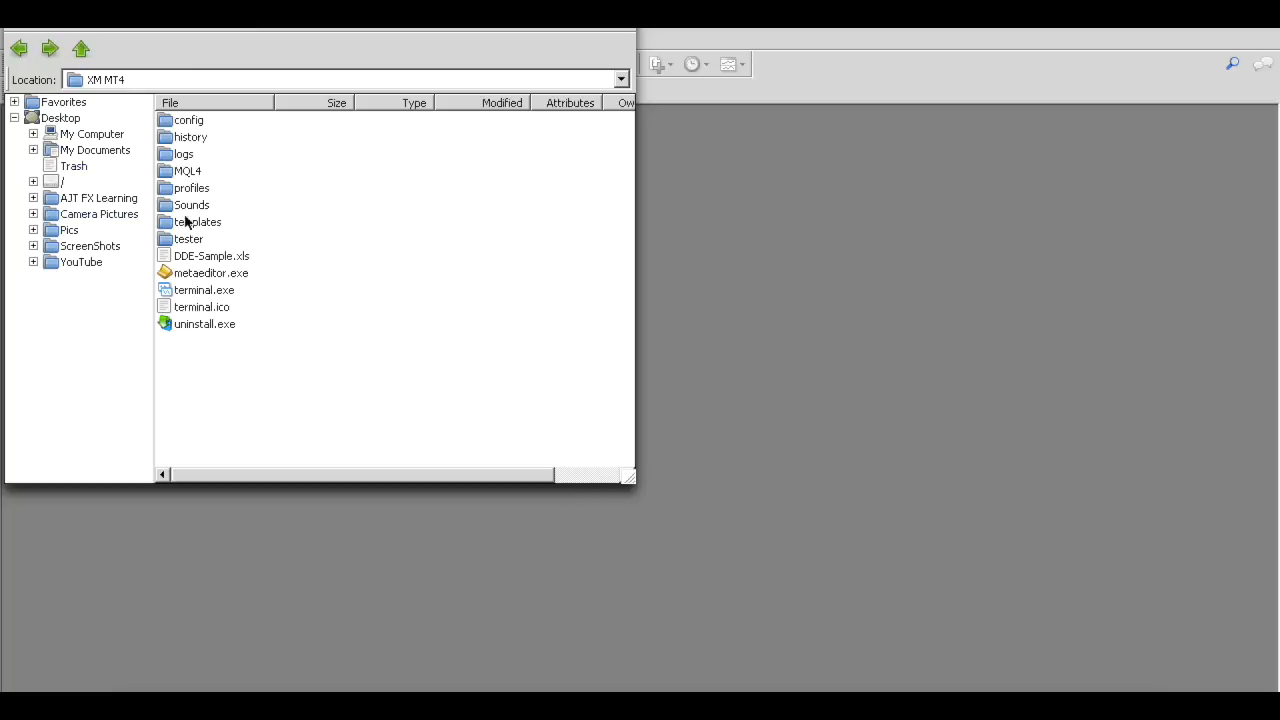
{"action": "mouse_move", "coordinate": [368, 214]}
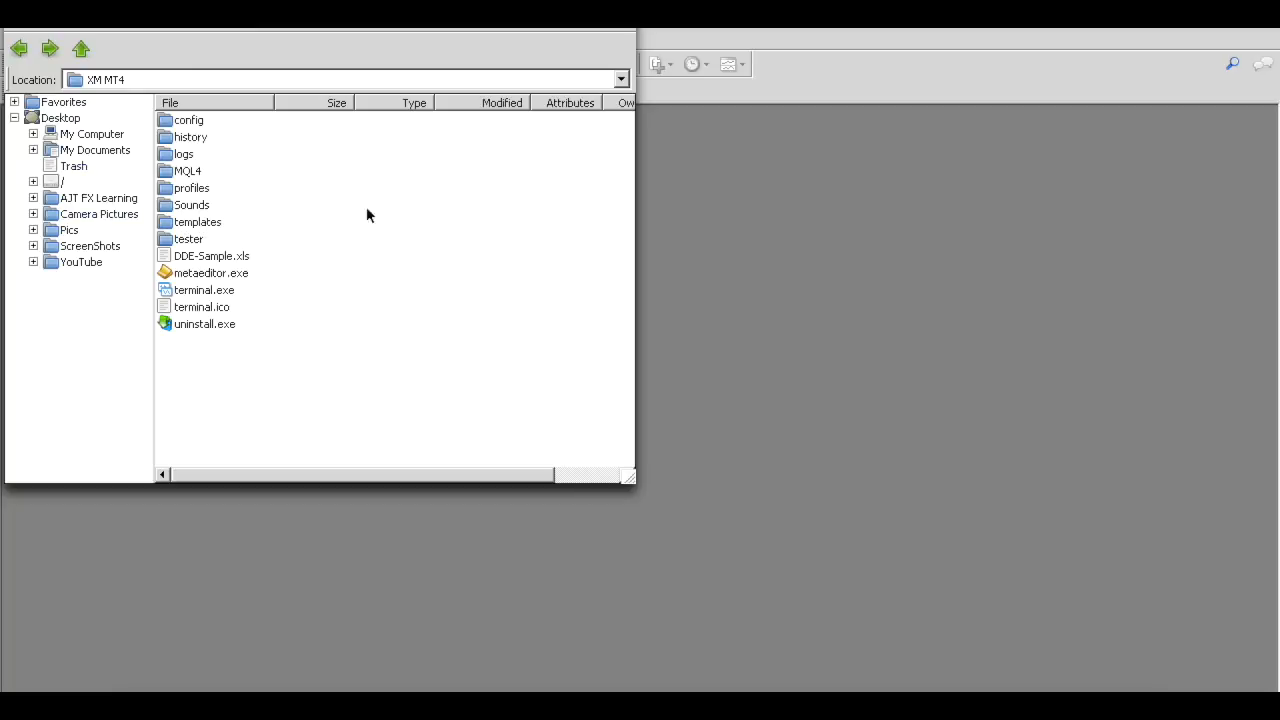
{"action": "mouse_move", "coordinate": [892, 266]}
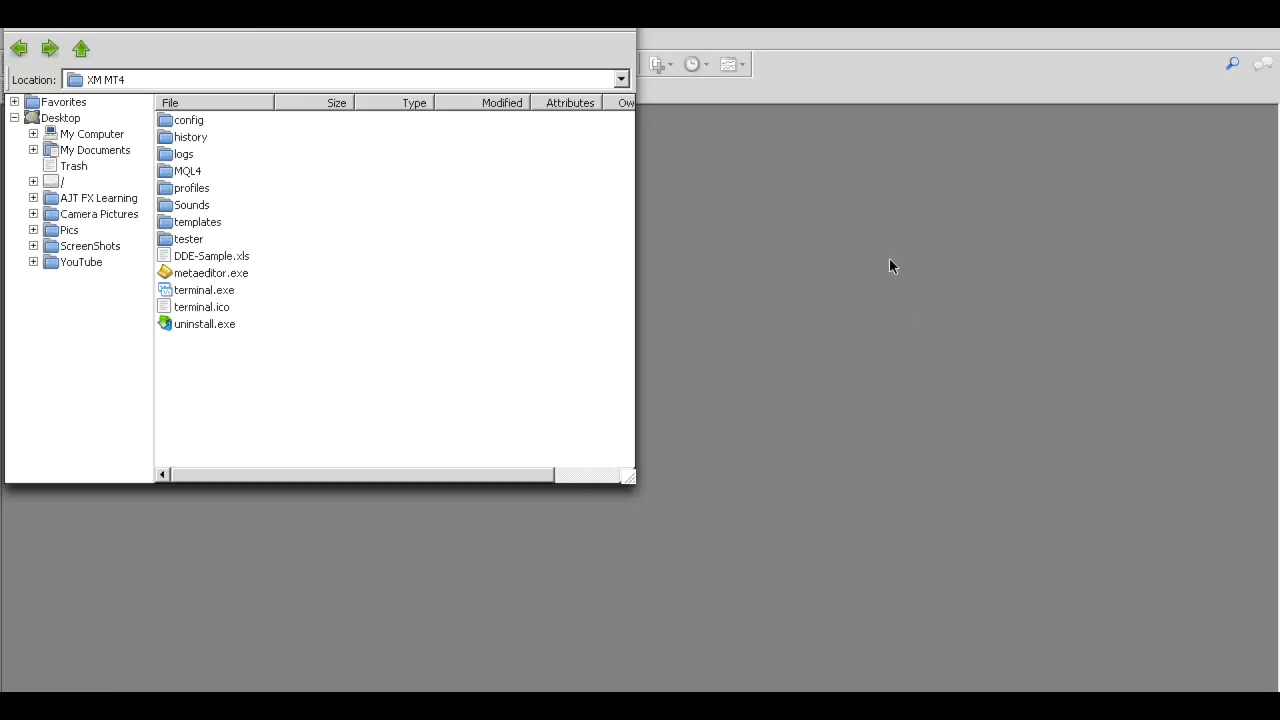
{"action": "mouse_move", "coordinate": [188, 232]}
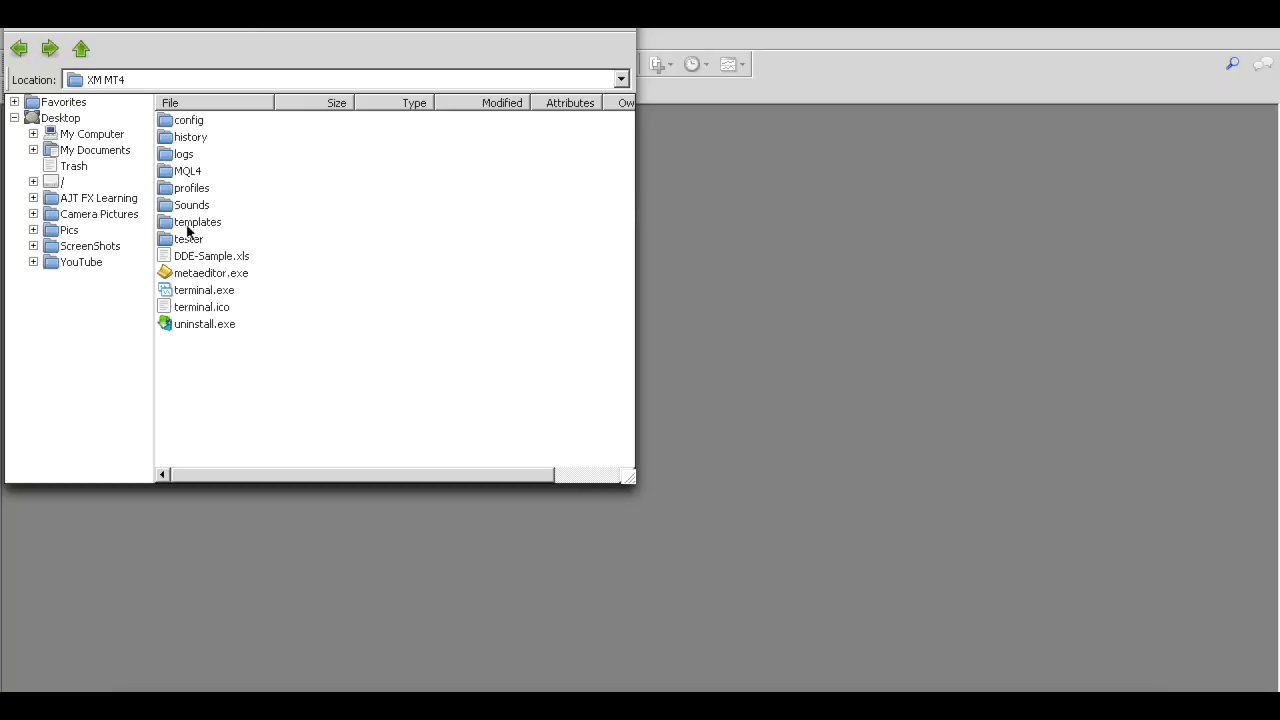
{"action": "mouse_move", "coordinate": [178, 230]}
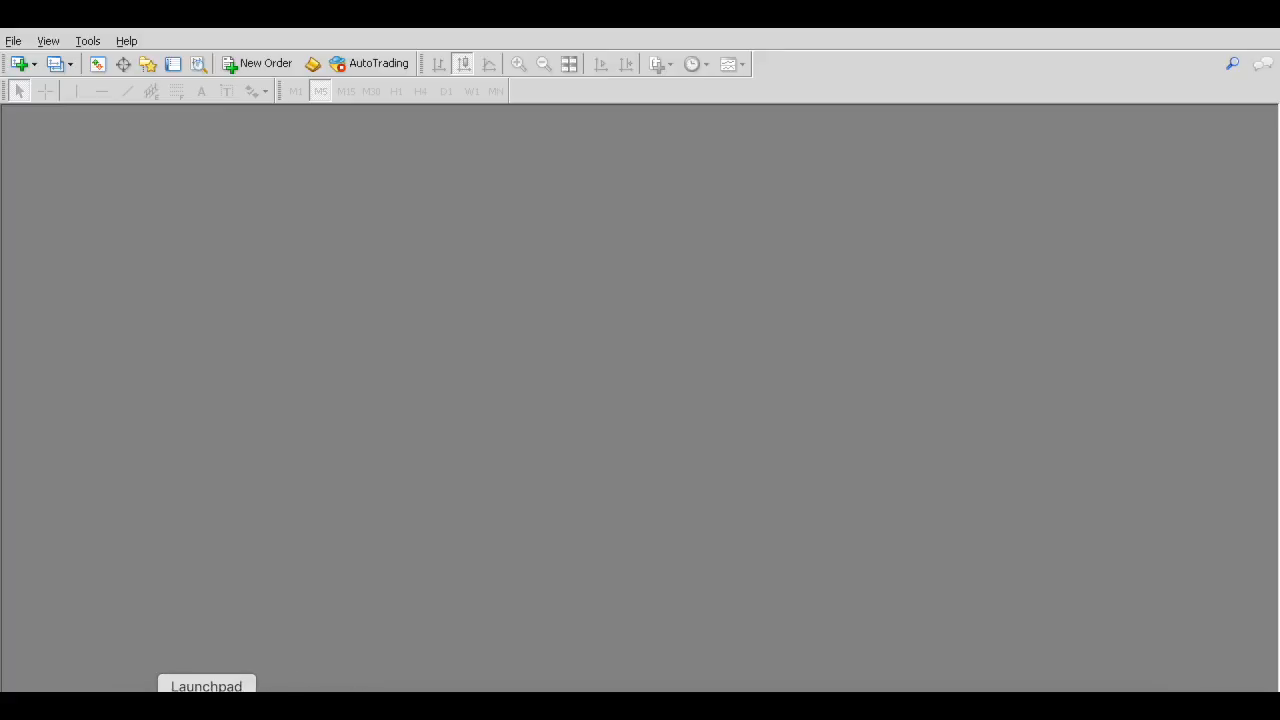
Step: In Finder's Applications folder, select the XM app and show its action menu
{"action": "left_click", "coordinate": [206, 686]}
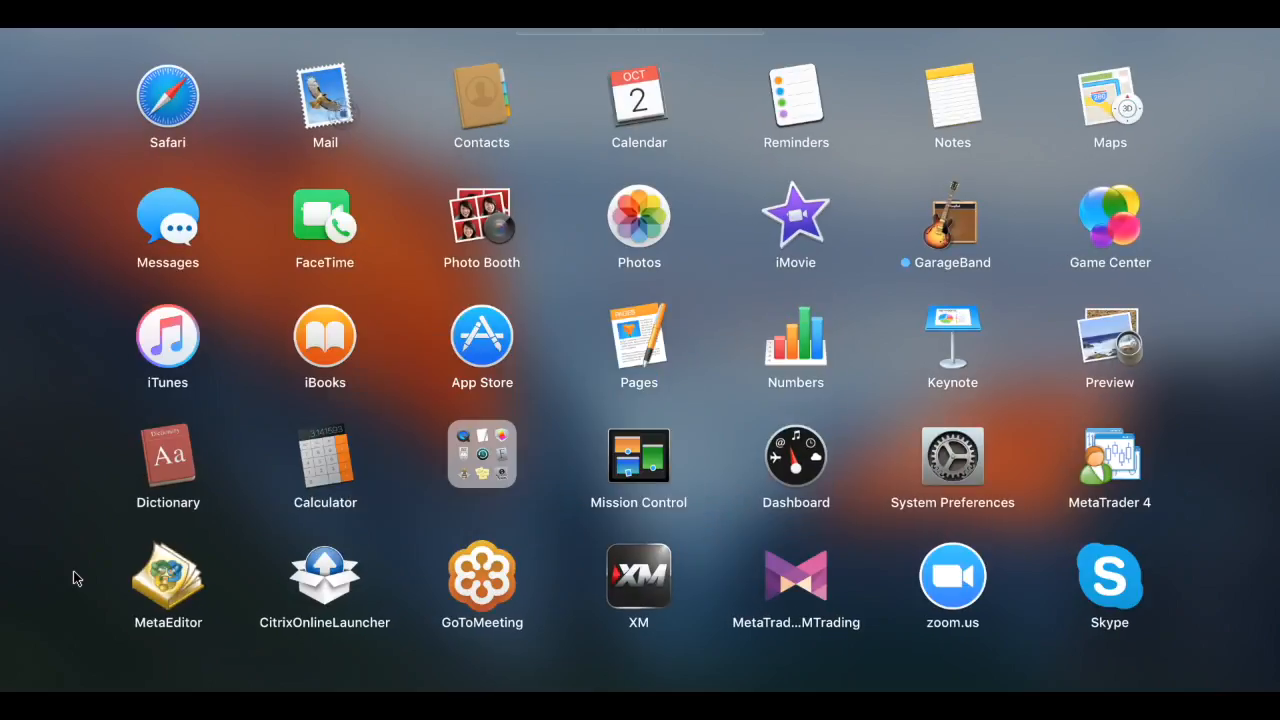
{"action": "left_click", "coordinate": [1109, 453]}
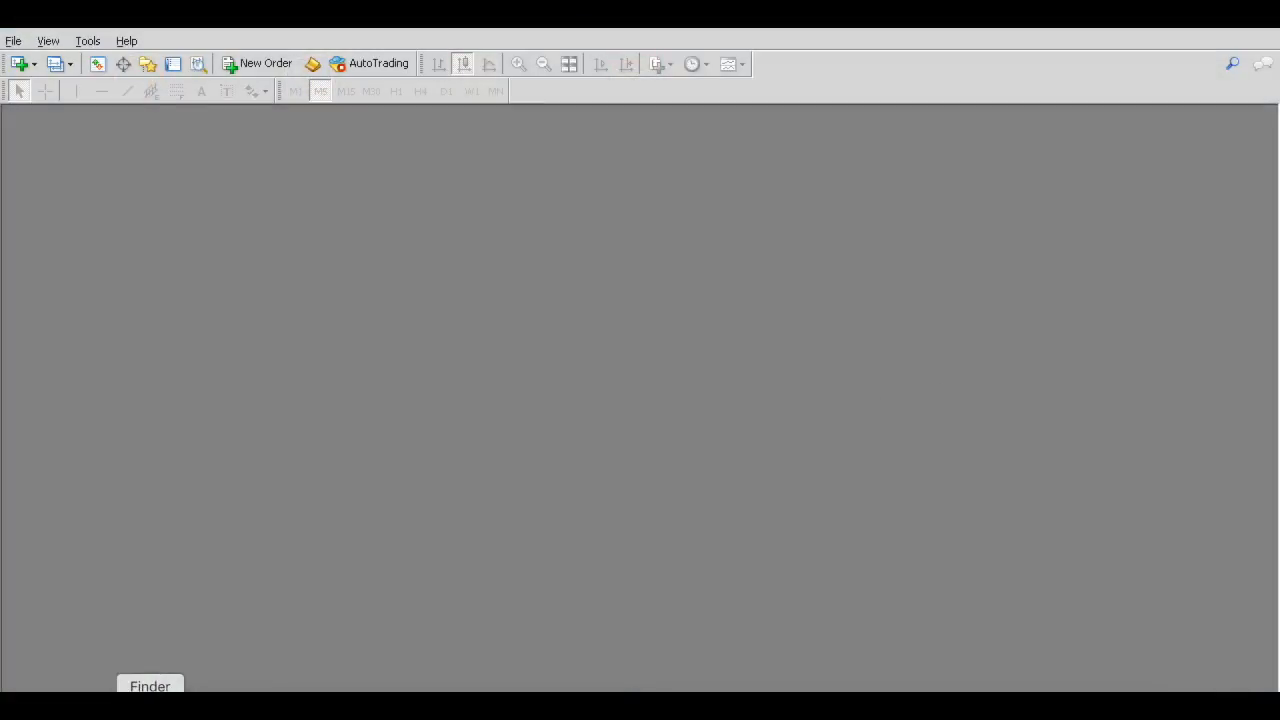
{"action": "left_click", "coordinate": [149, 686]}
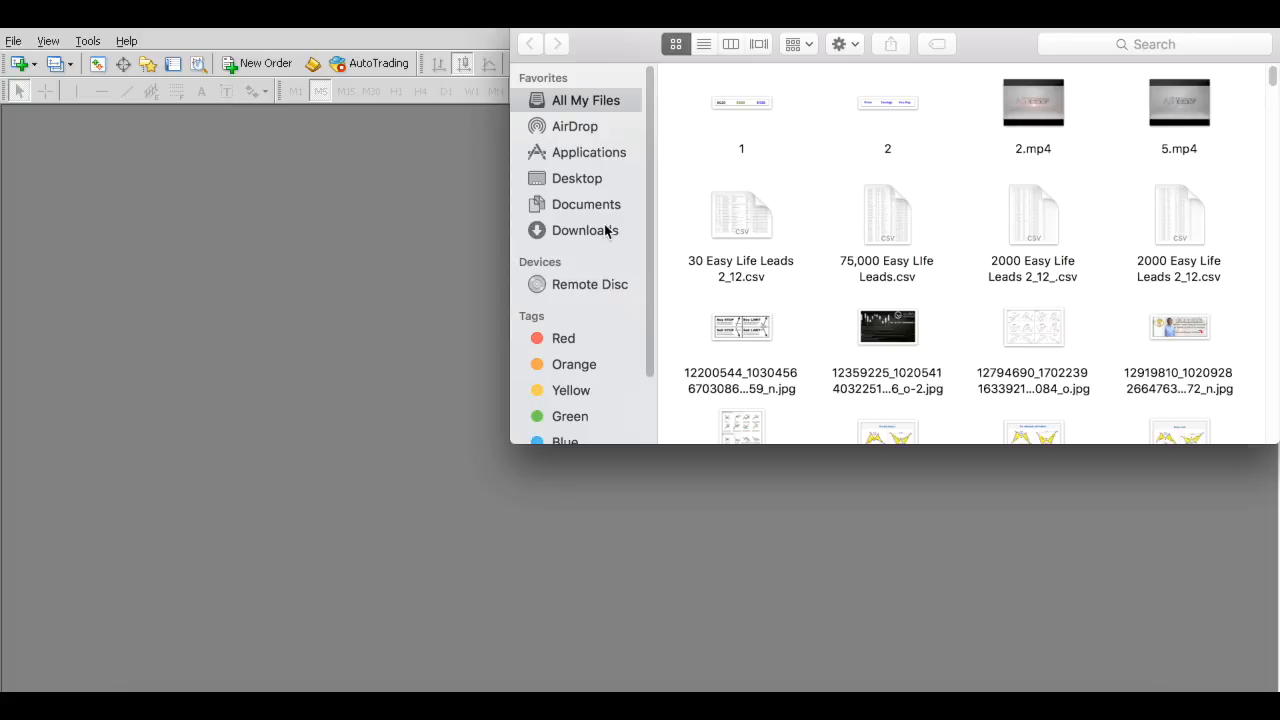
{"action": "left_click", "coordinate": [589, 152]}
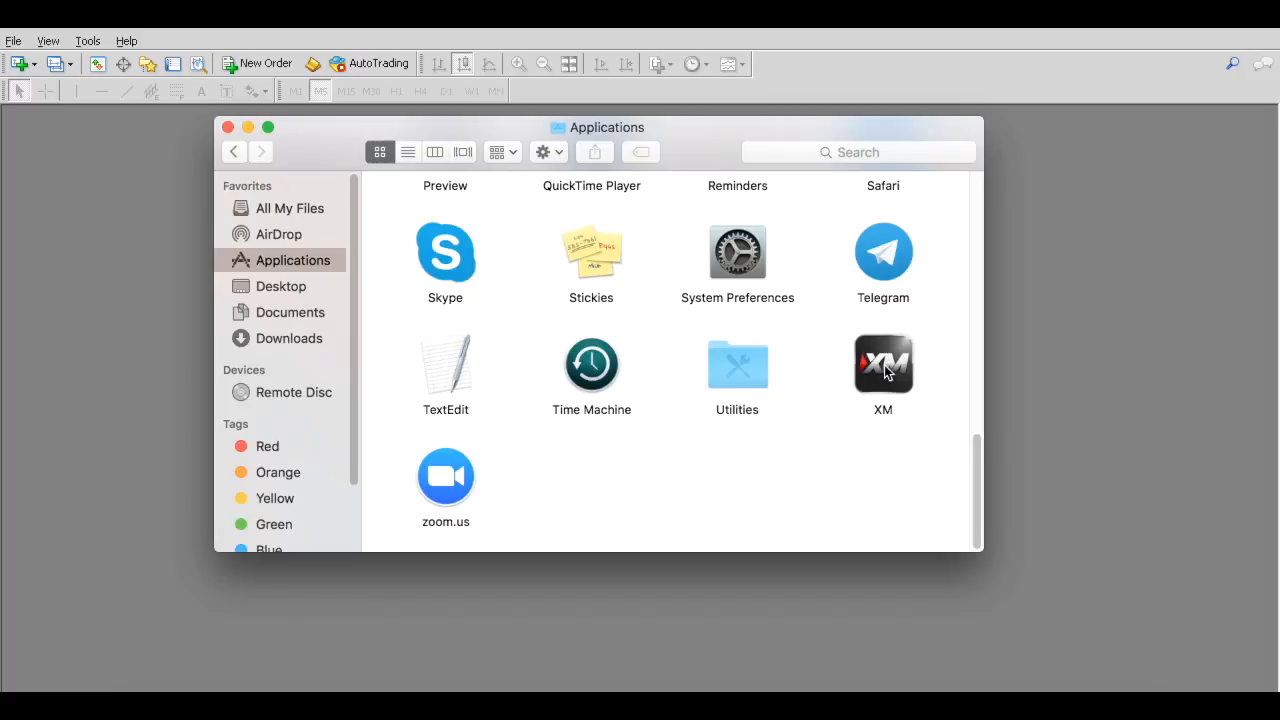
{"action": "left_click", "coordinate": [883, 363]}
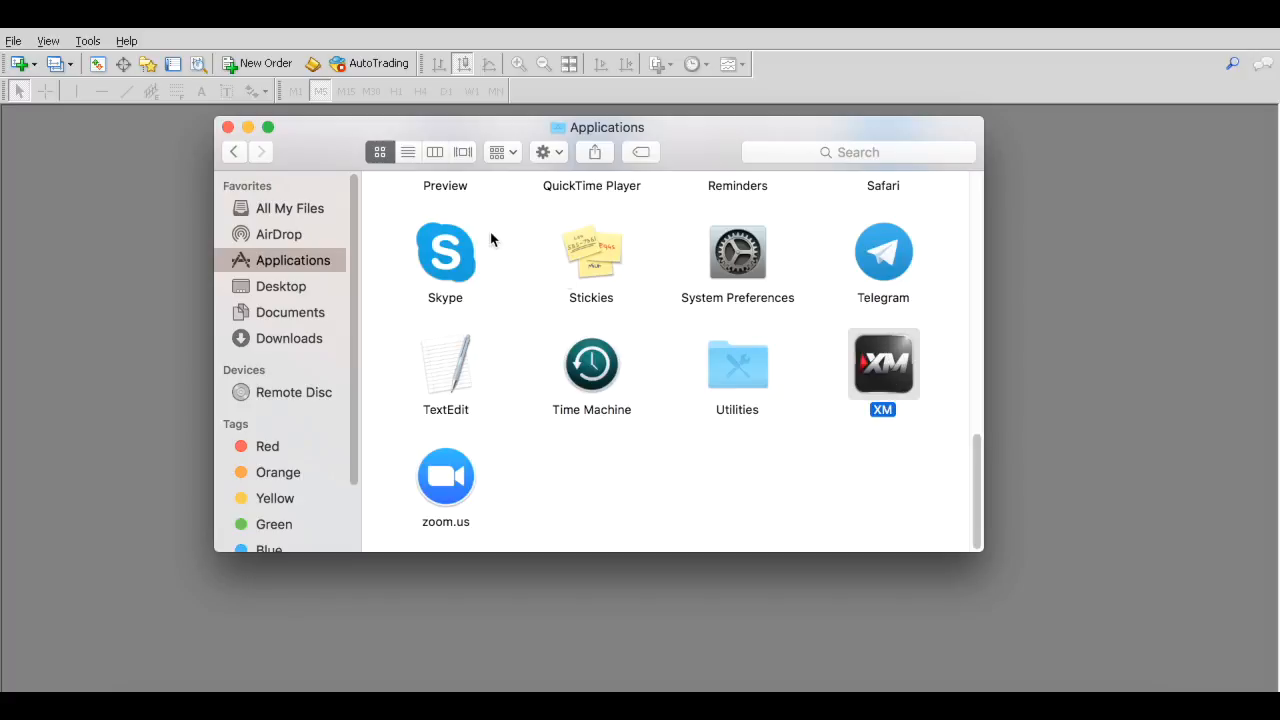
{"action": "left_click", "coordinate": [542, 151]}
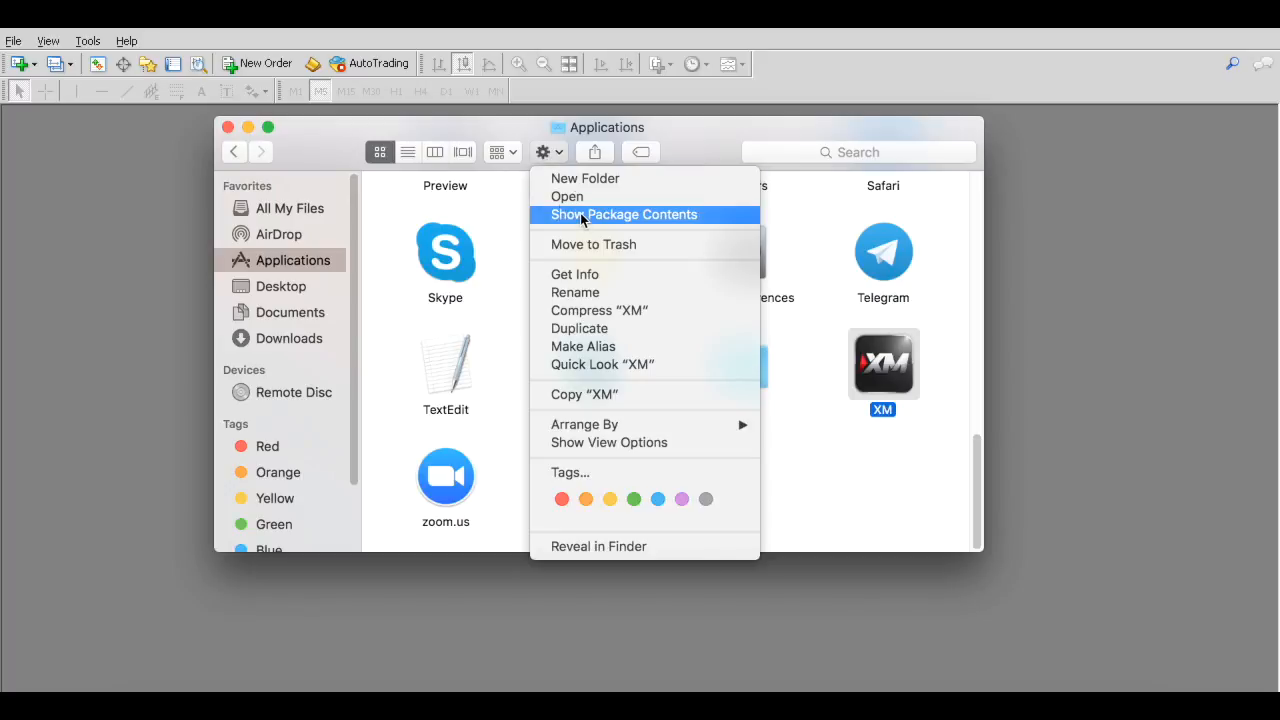
Step: Show XM's package contents and navigate into drive_c, Program Files, then XM MT4
{"action": "left_click", "coordinate": [624, 214]}
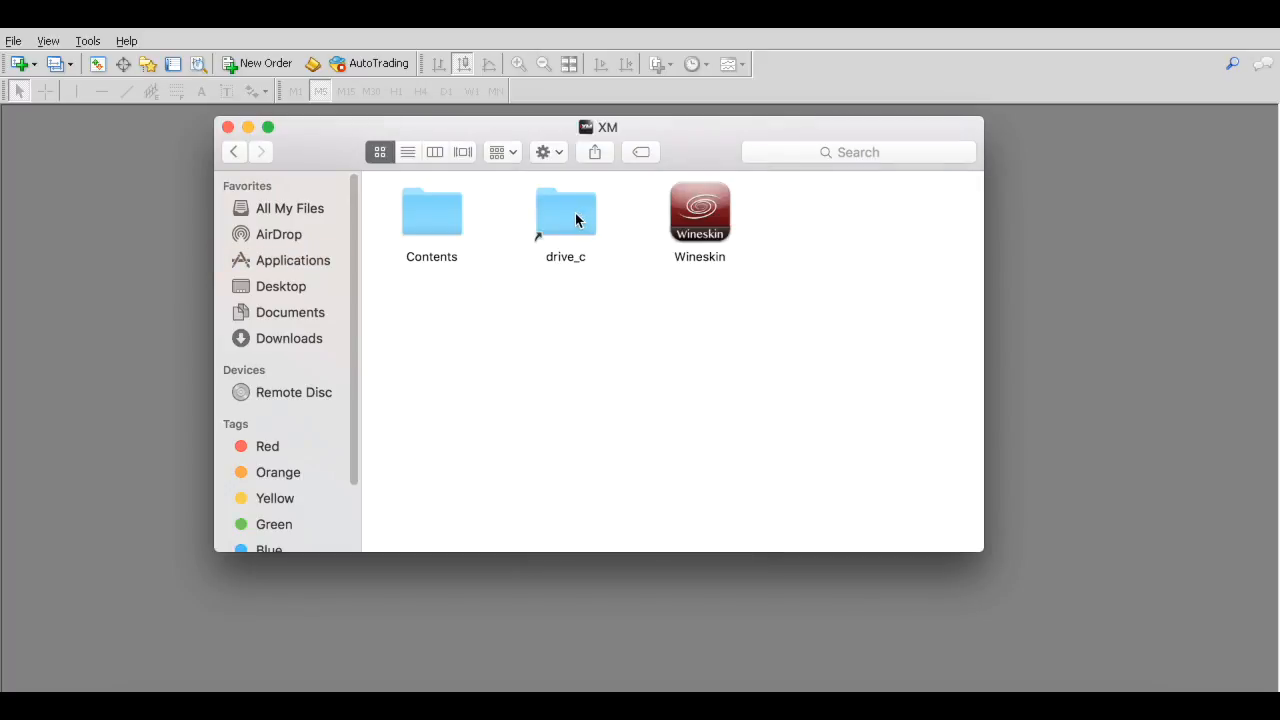
{"action": "double_click", "coordinate": [565, 212]}
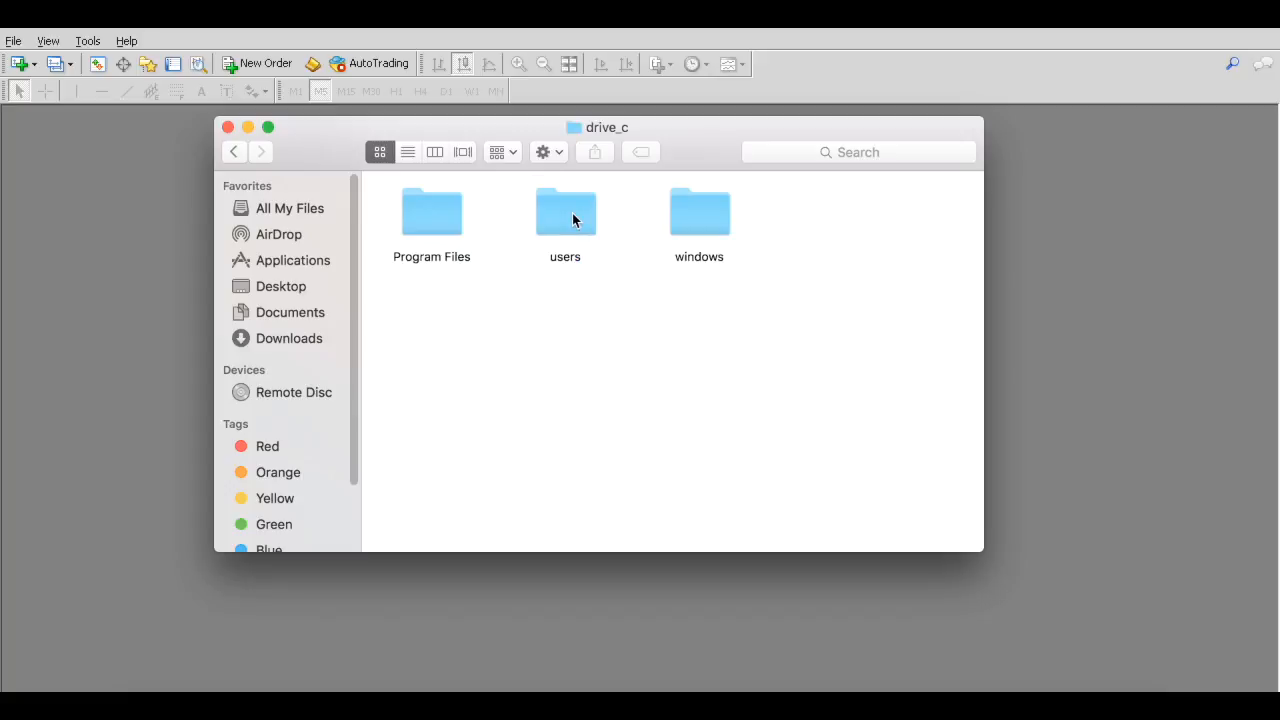
{"action": "left_click", "coordinate": [431, 211]}
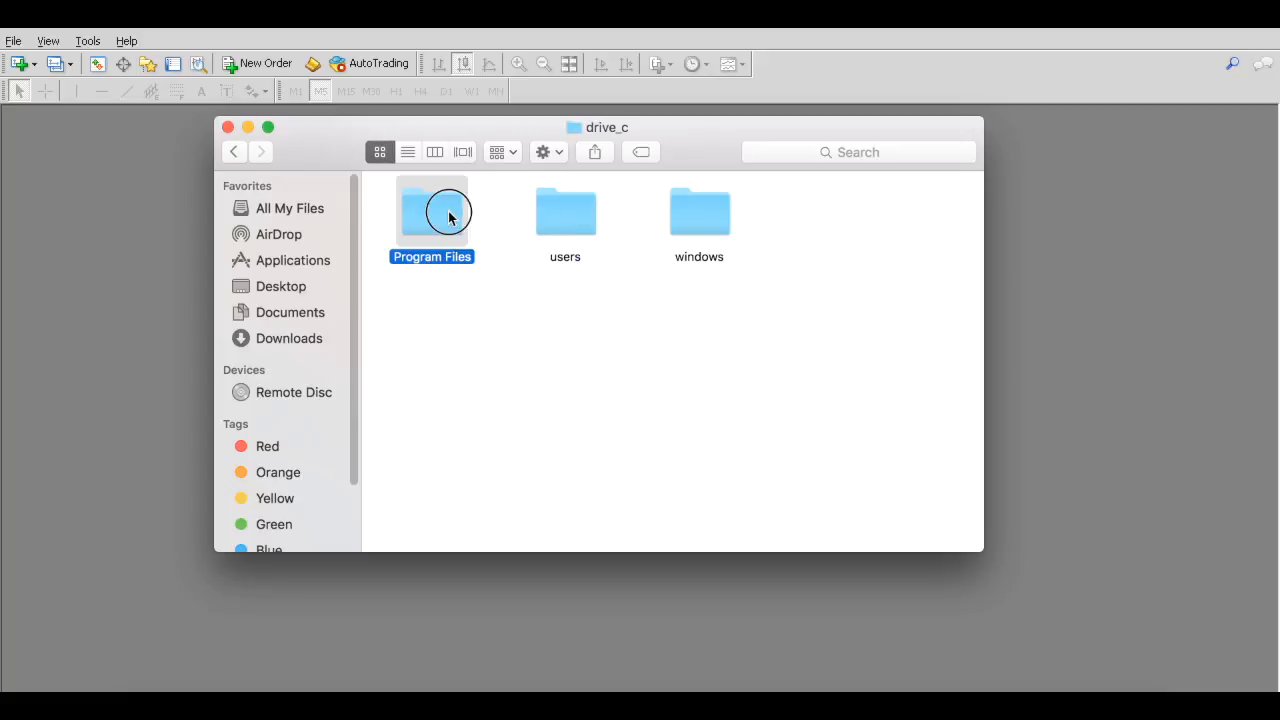
{"action": "double_click", "coordinate": [431, 210]}
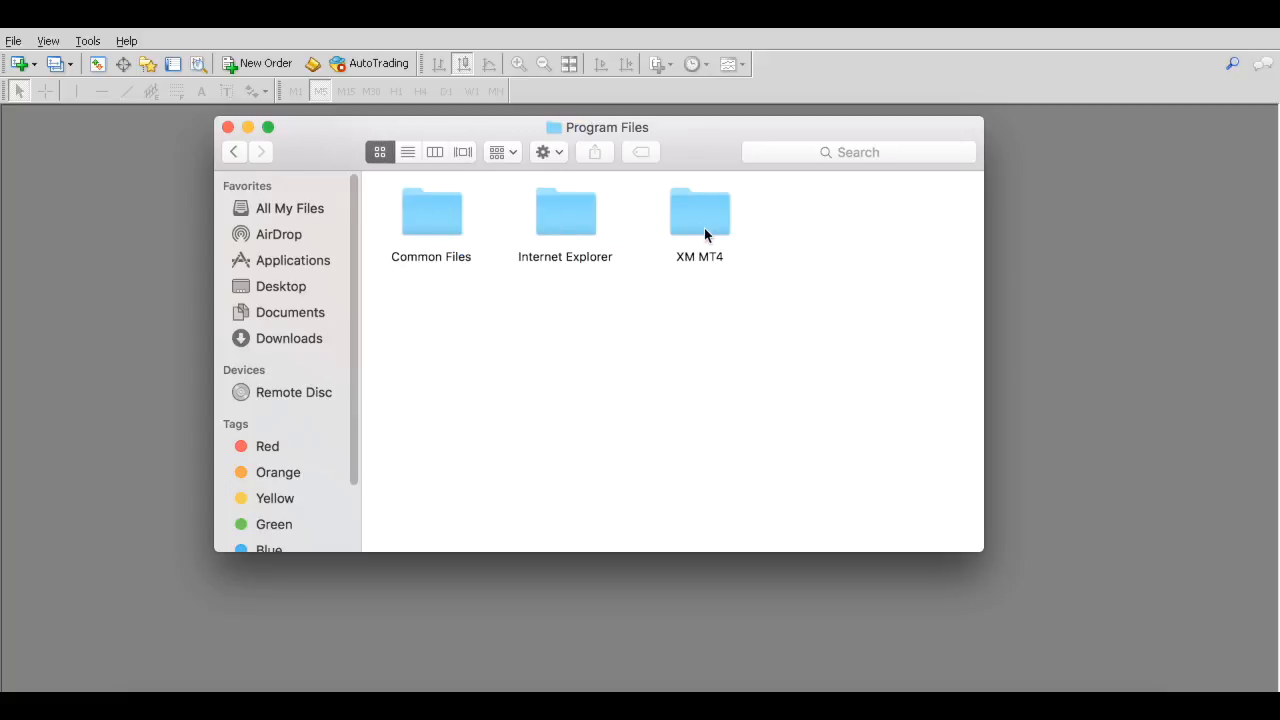
{"action": "double_click", "coordinate": [699, 210]}
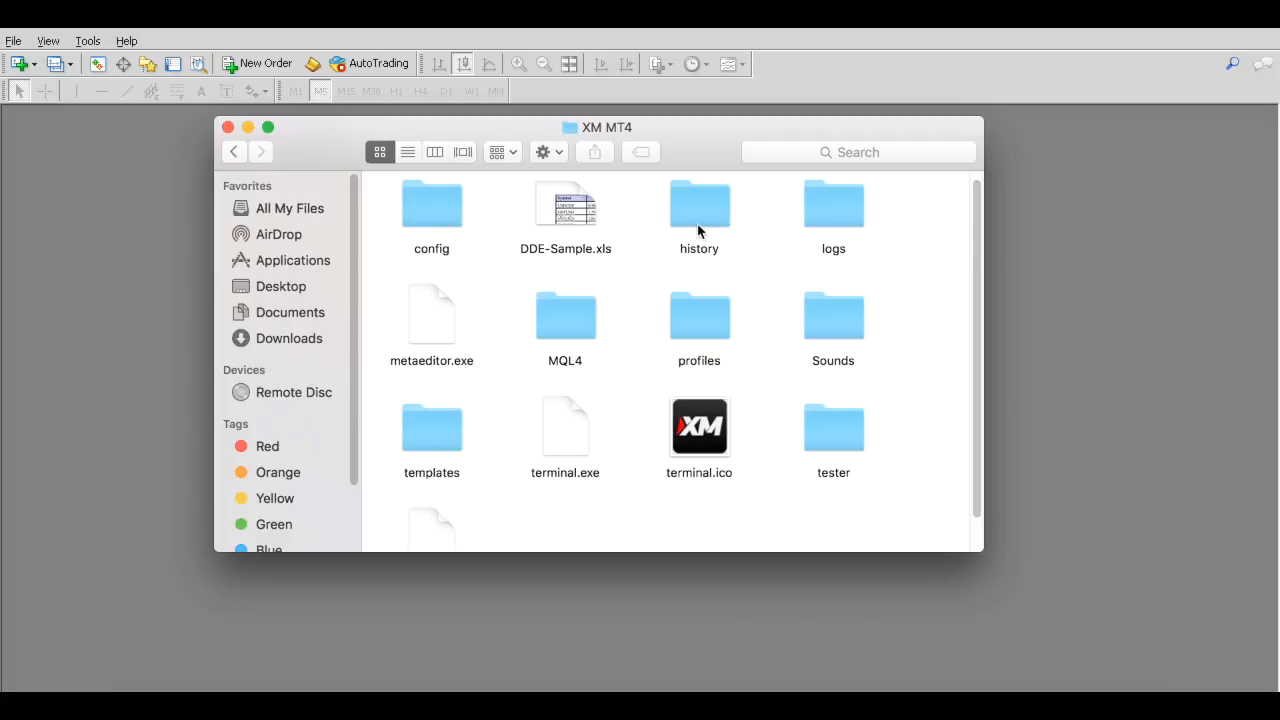
{"action": "mouse_move", "coordinate": [440, 447]}
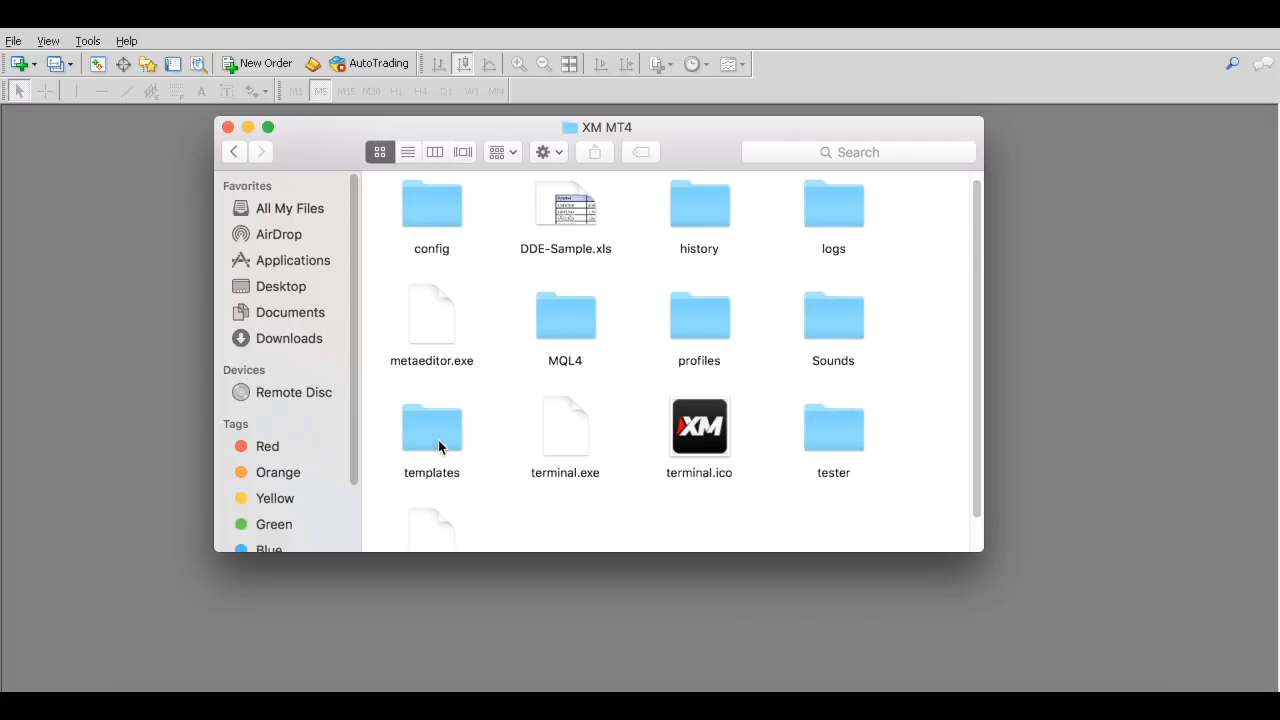
{"action": "mouse_move", "coordinate": [140, 478]}
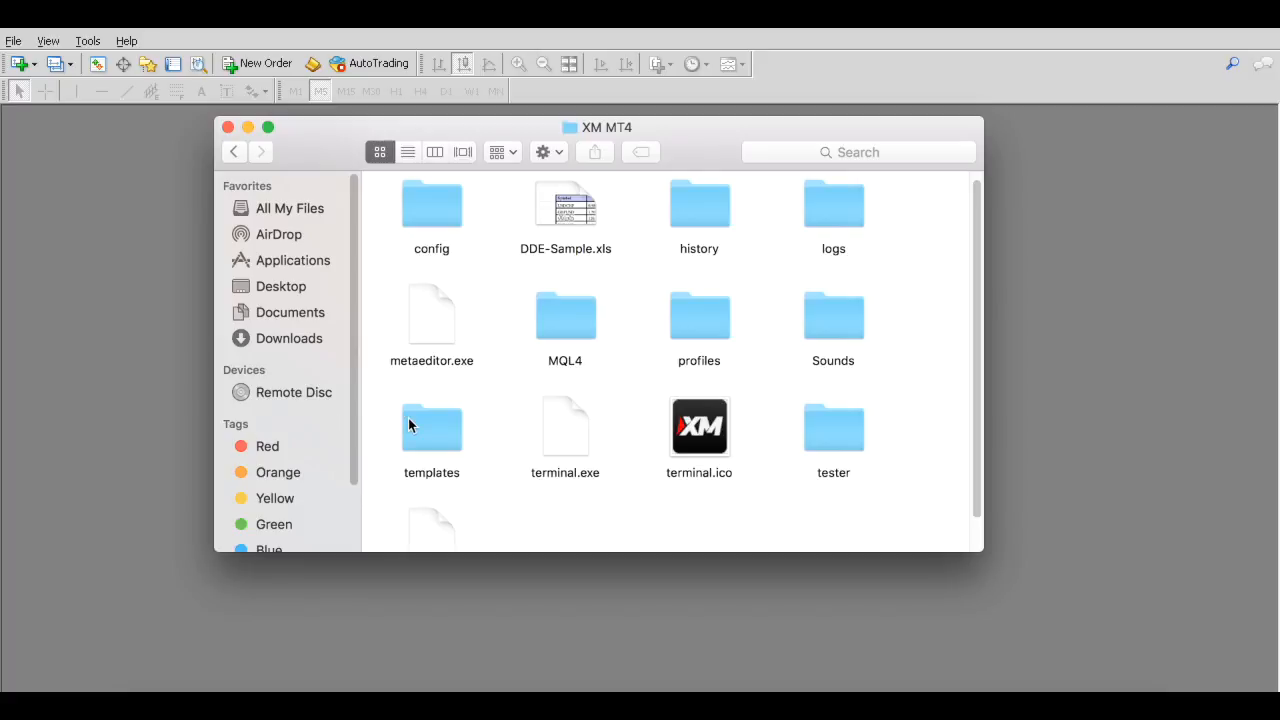
{"action": "mouse_move", "coordinate": [240, 140]}
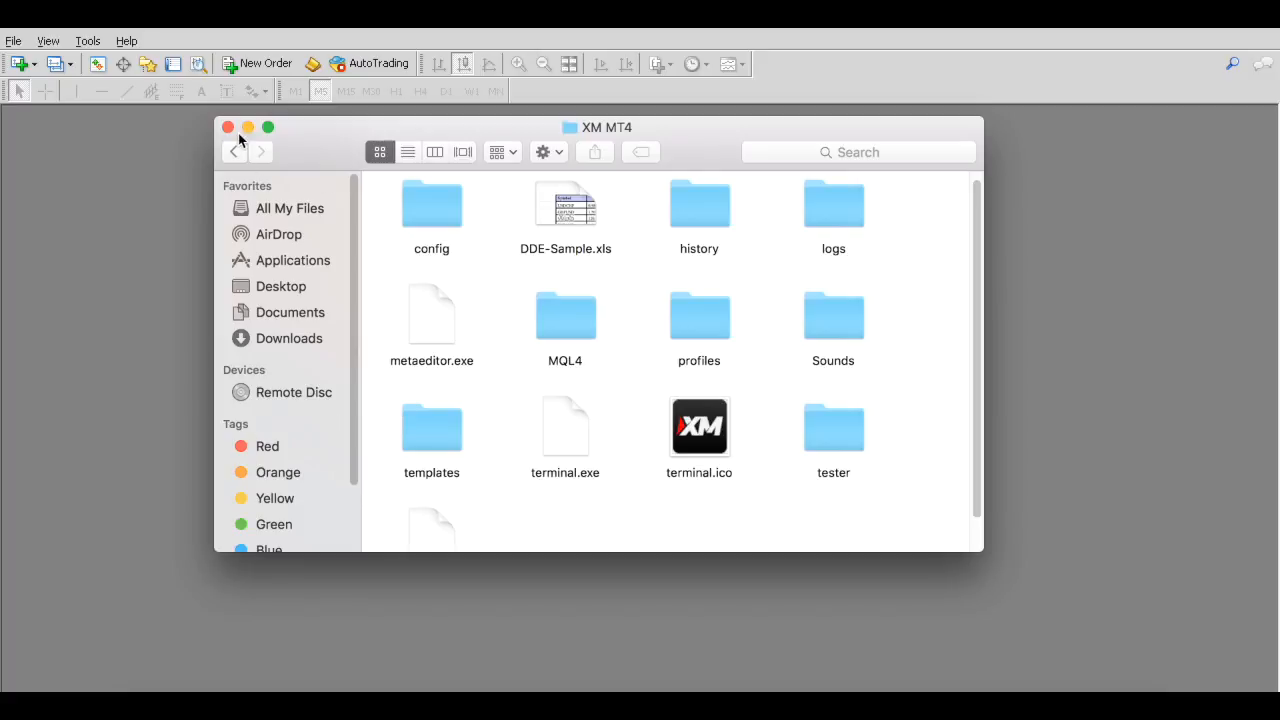
Step: Close Finder, apply the custom template to the USDJPY chart, then close that chart
{"action": "left_click", "coordinate": [14, 41]}
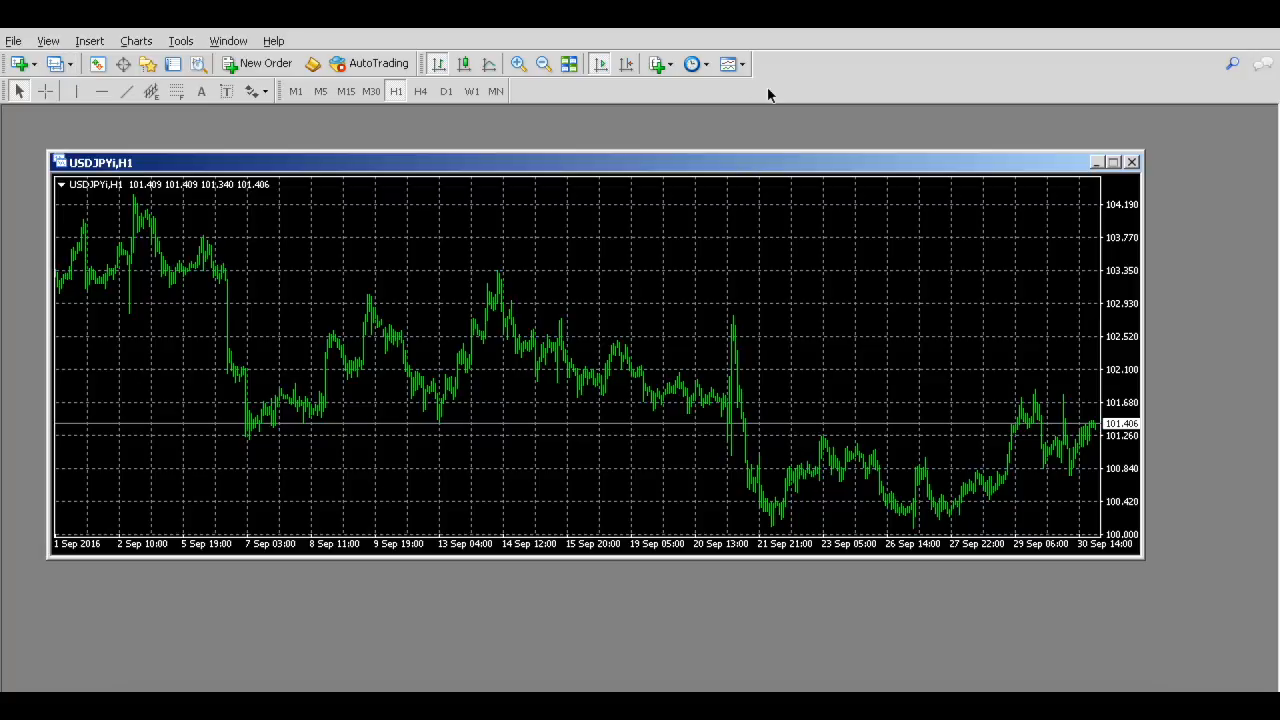
{"action": "left_click", "coordinate": [727, 63]}
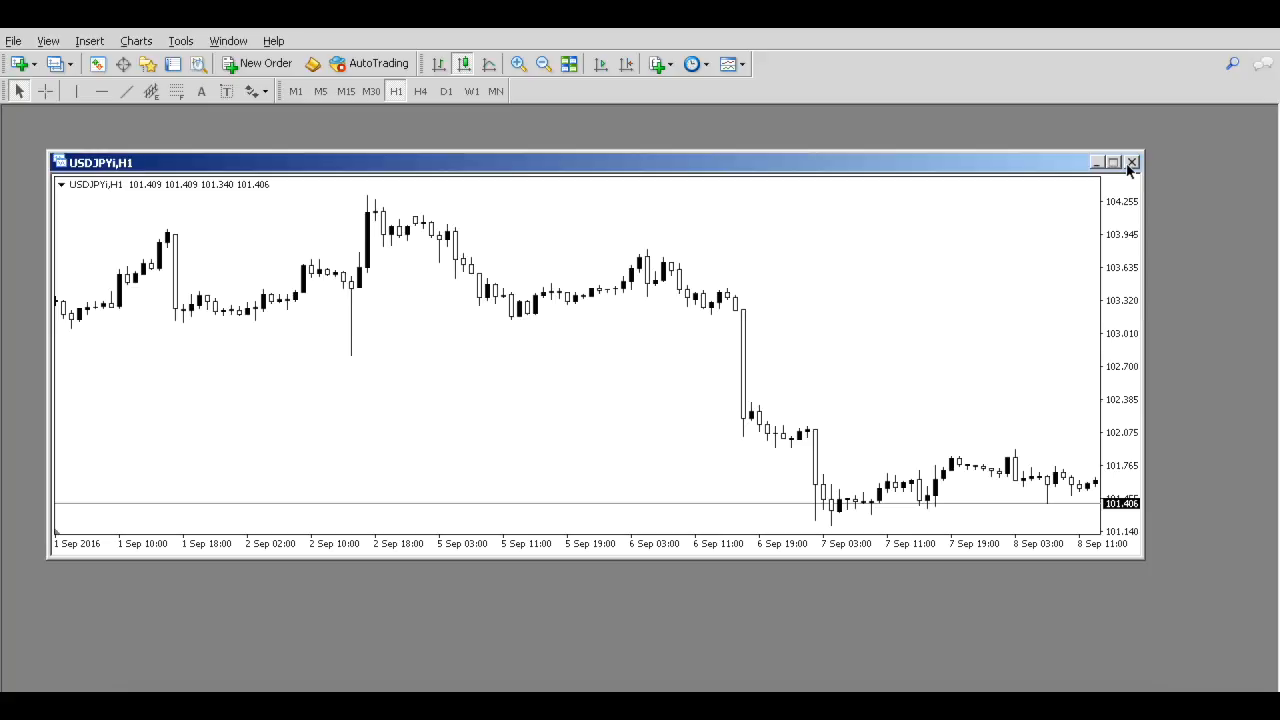
{"action": "left_click", "coordinate": [1132, 162]}
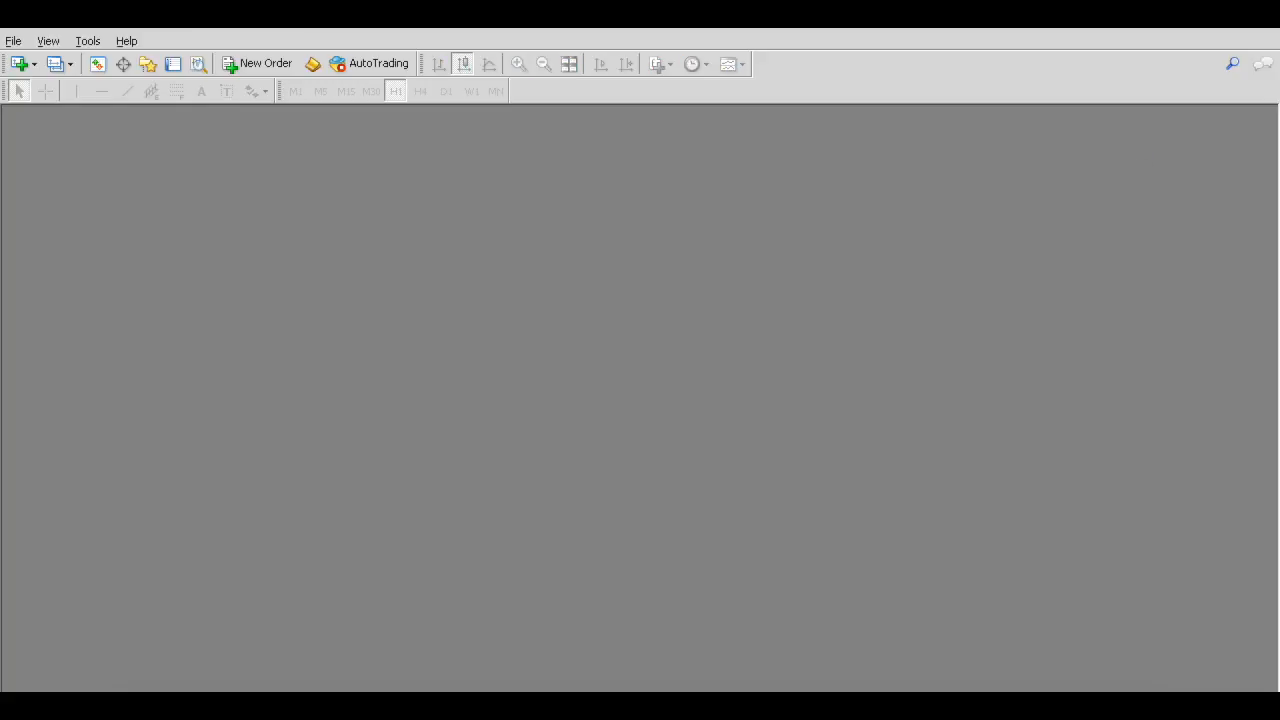